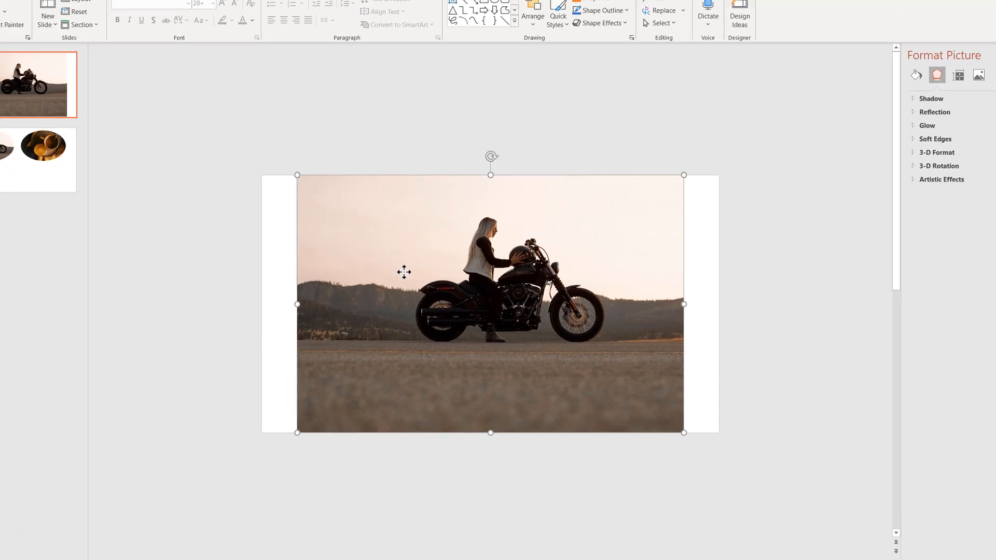
# - Swap the slide-one motorcycle photo for the coffee photo 'Two' via Change Picture from a file
pyautogui.rightClick(403, 272)
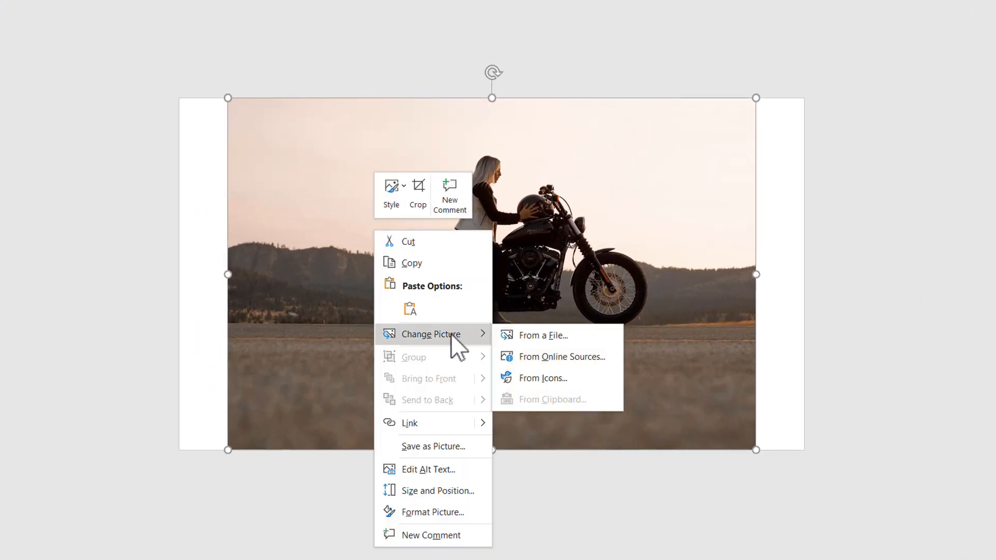
pyautogui.click(542, 335)
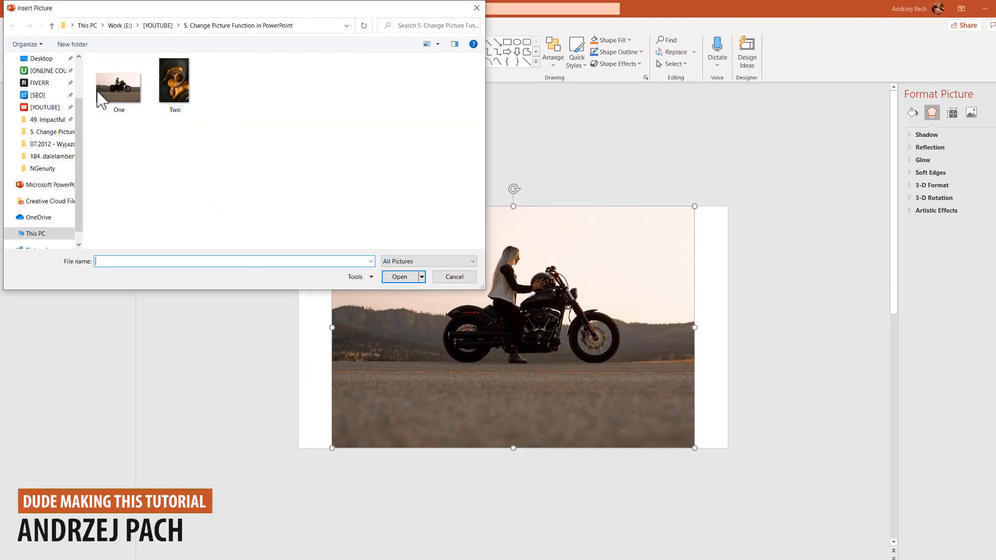
pyautogui.click(173, 80)
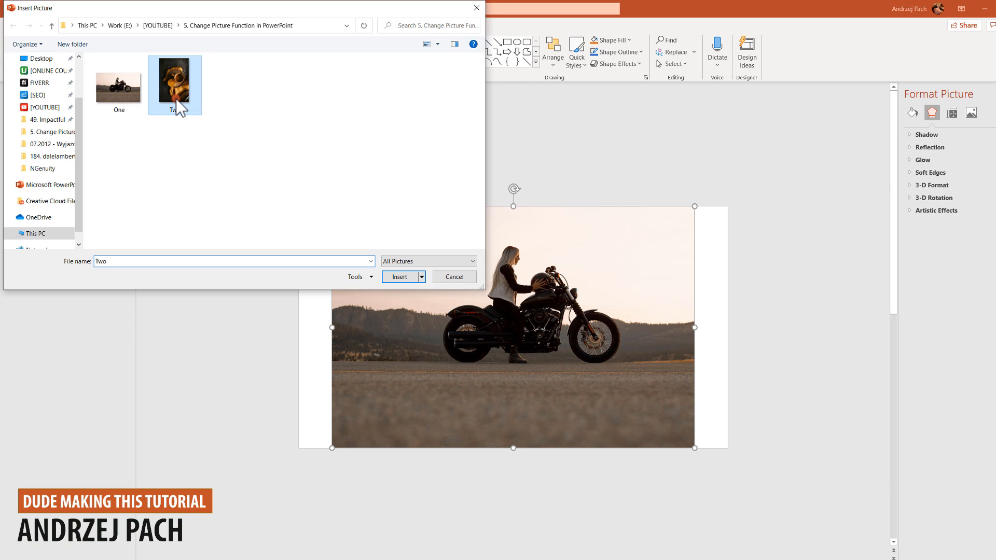
pyautogui.click(399, 276)
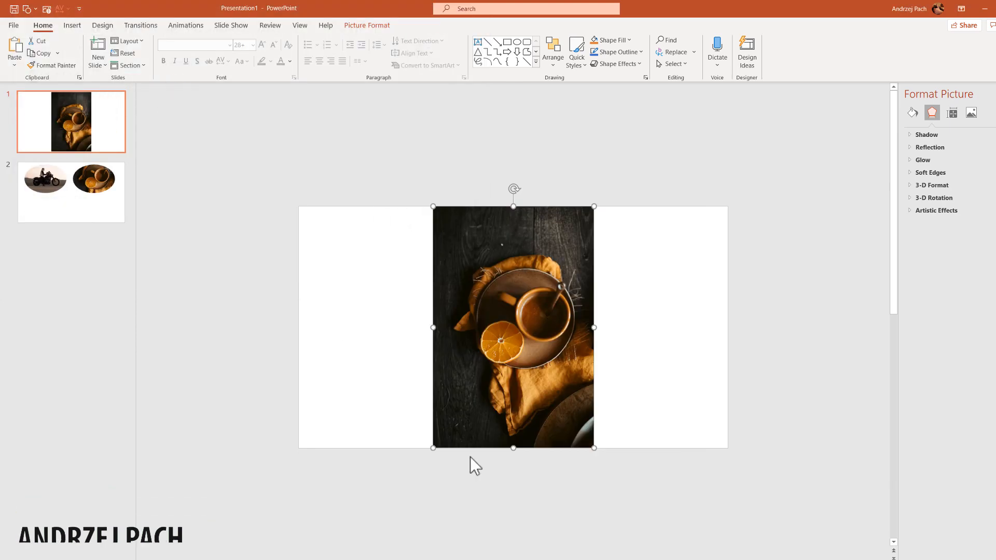
pyautogui.moveTo(437, 225)
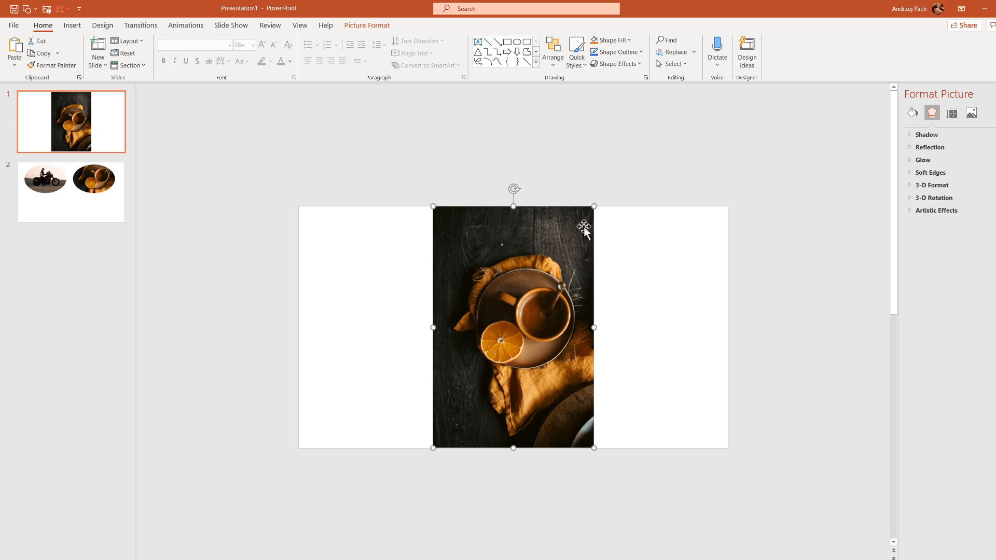
pyautogui.moveTo(118, 203)
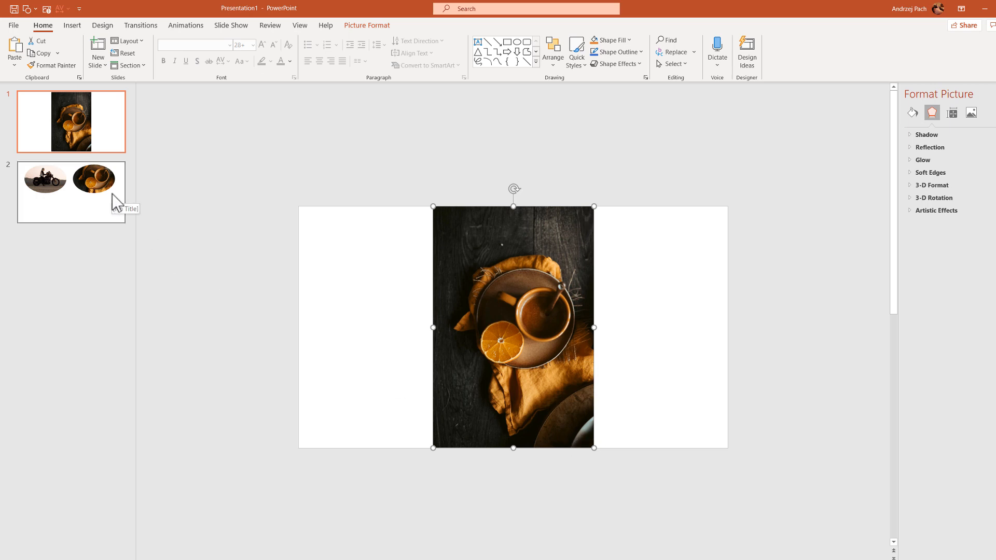
# - Go to slide 2 and select the motorcycle oval photo
pyautogui.click(71, 193)
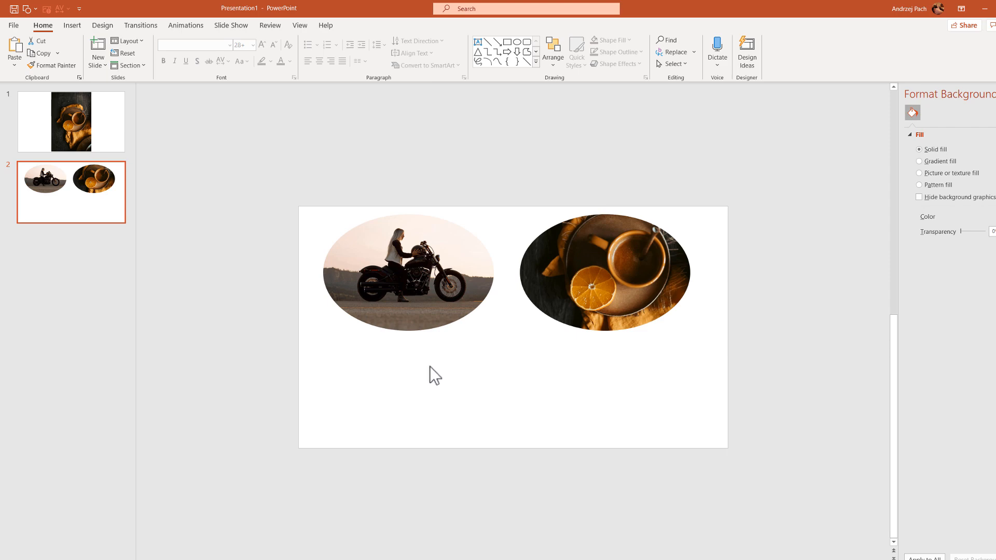
pyautogui.click(406, 272)
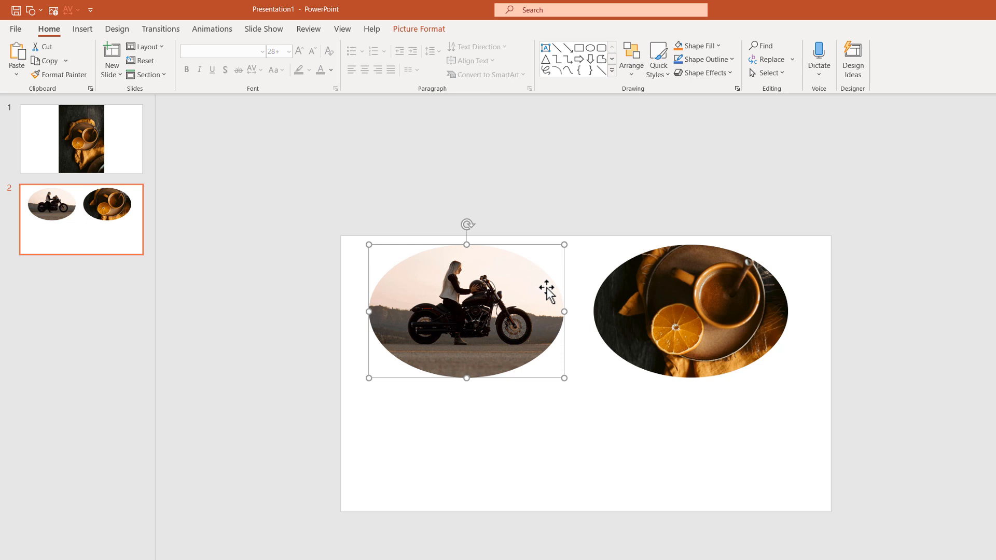
pyautogui.moveTo(561, 391)
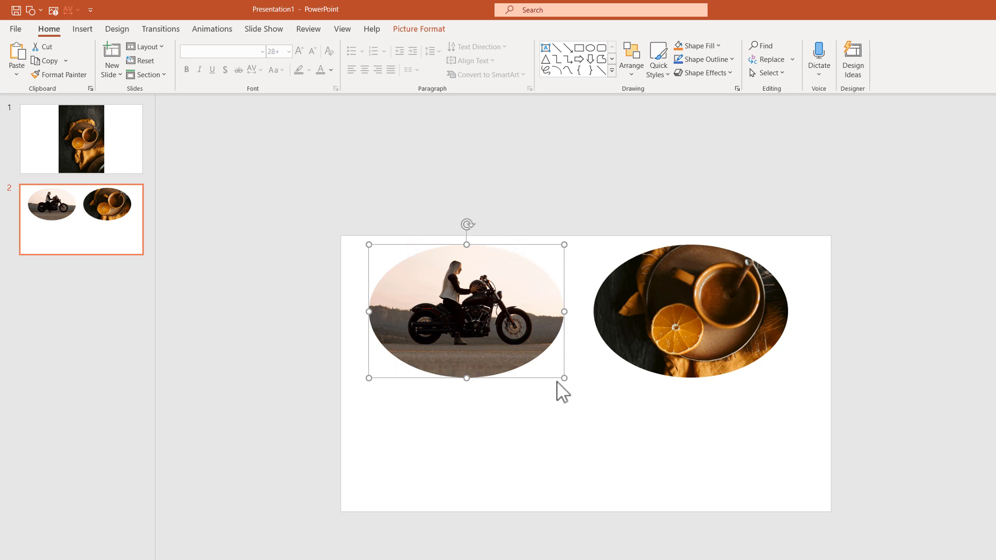
pyautogui.moveTo(530, 265)
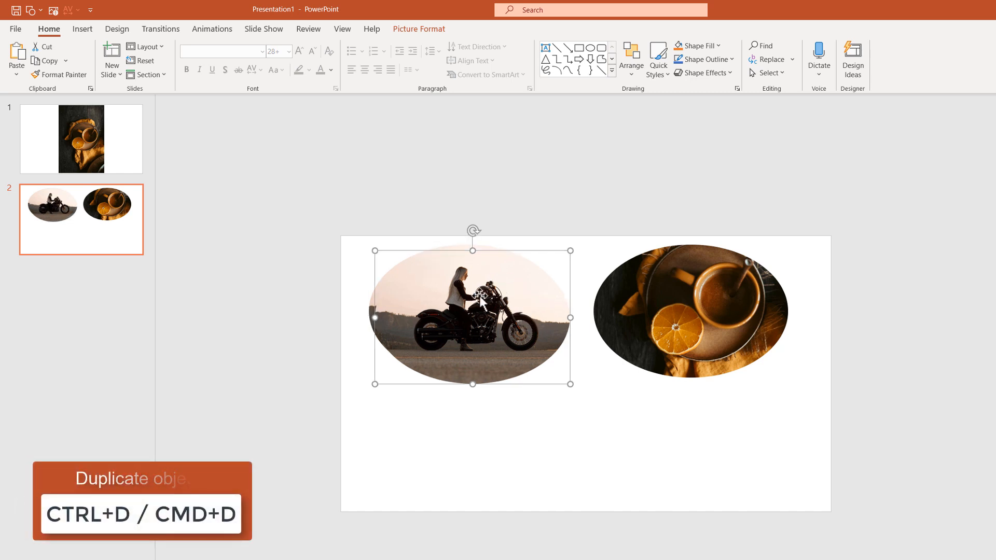
# - Duplicate the motorcycle oval and replace the upper copy's photo with the coffee photo 'Two'
pyautogui.press('ctrl+d')
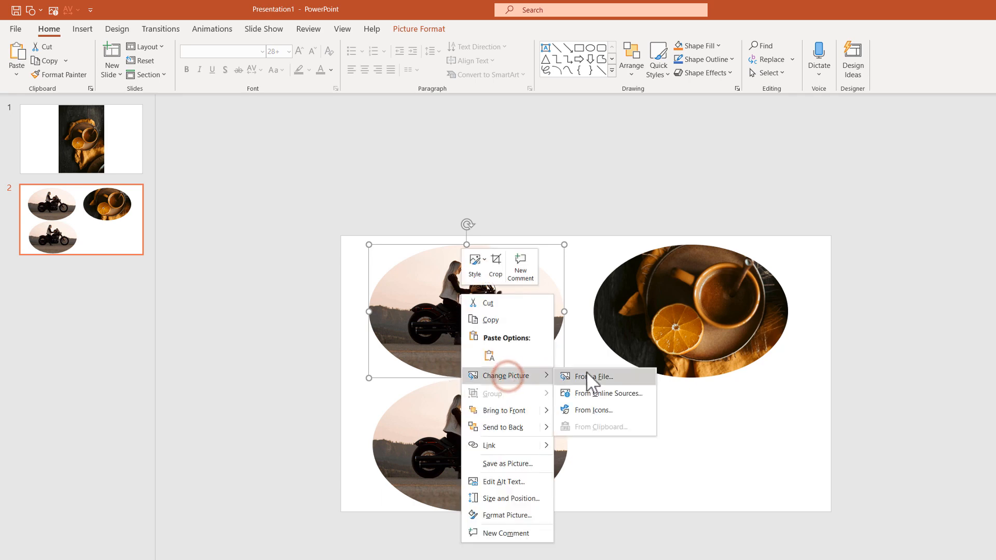
pyautogui.click(593, 376)
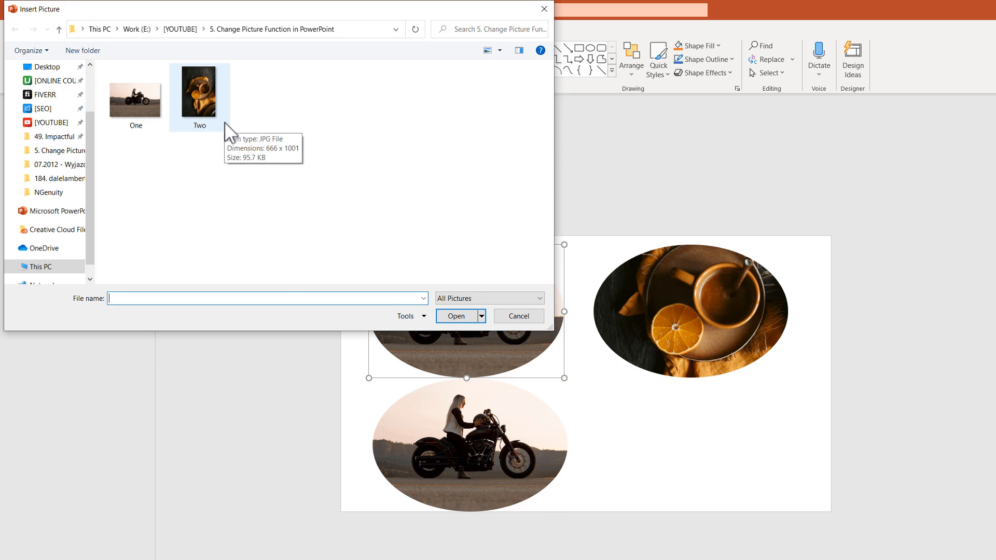
pyautogui.click(455, 315)
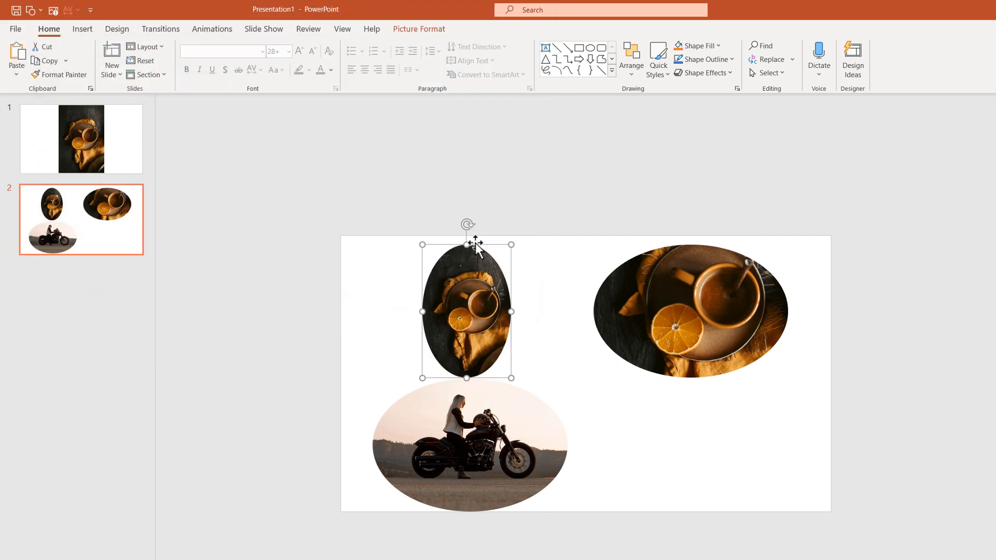
pyautogui.moveTo(521, 315)
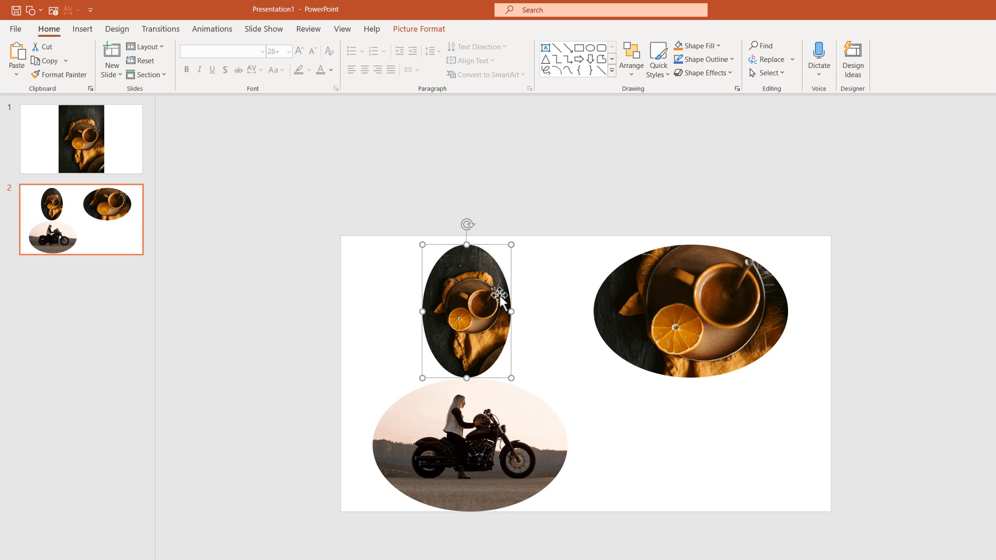
pyautogui.moveTo(456, 429)
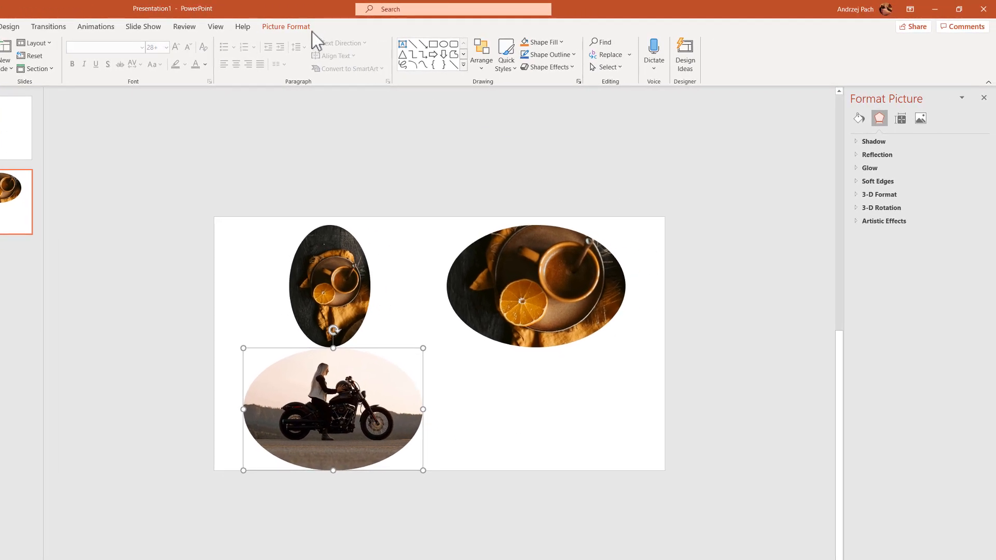
# - Size the new coffee oval to 3.62" high by 5.3" wide in Picture Format
pyautogui.click(285, 26)
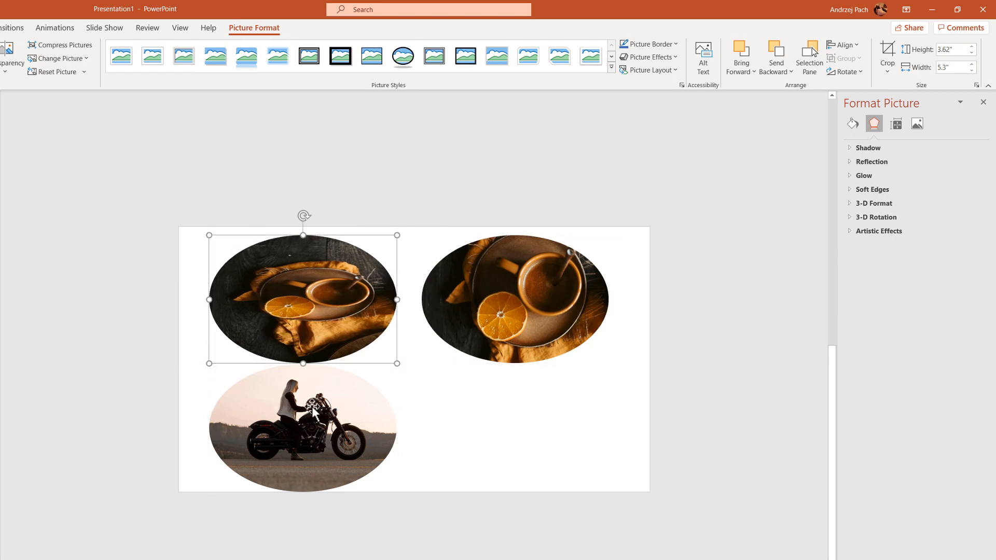
pyautogui.moveTo(887, 52)
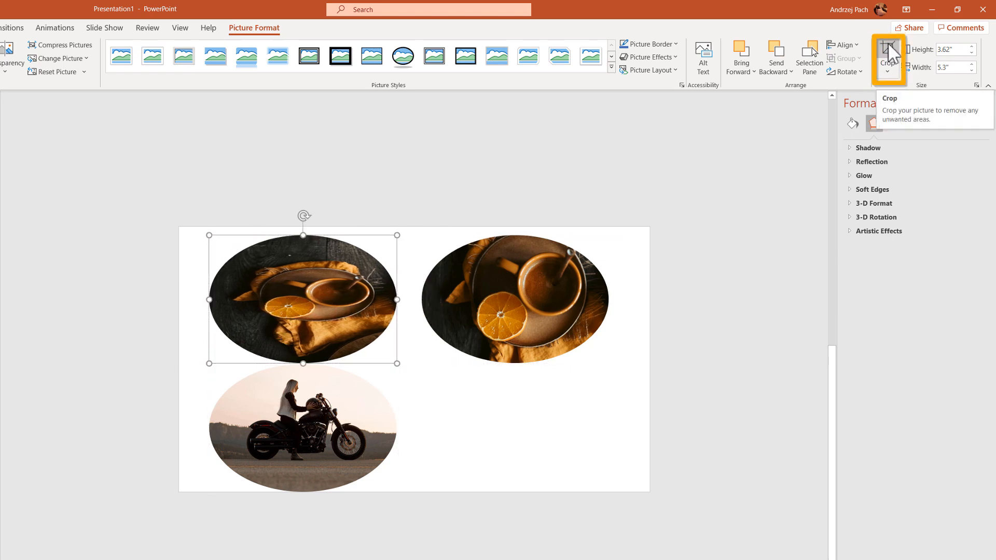
pyautogui.moveTo(909, 60)
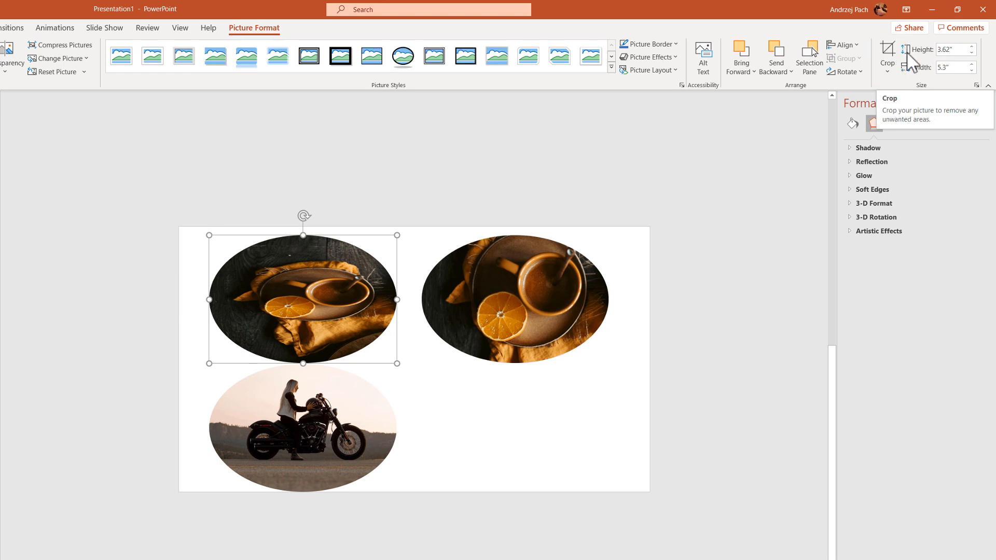
# - Crop the top-left coffee oval so the photo fills it, then place the motorcycle oval beneath it
pyautogui.click(885, 69)
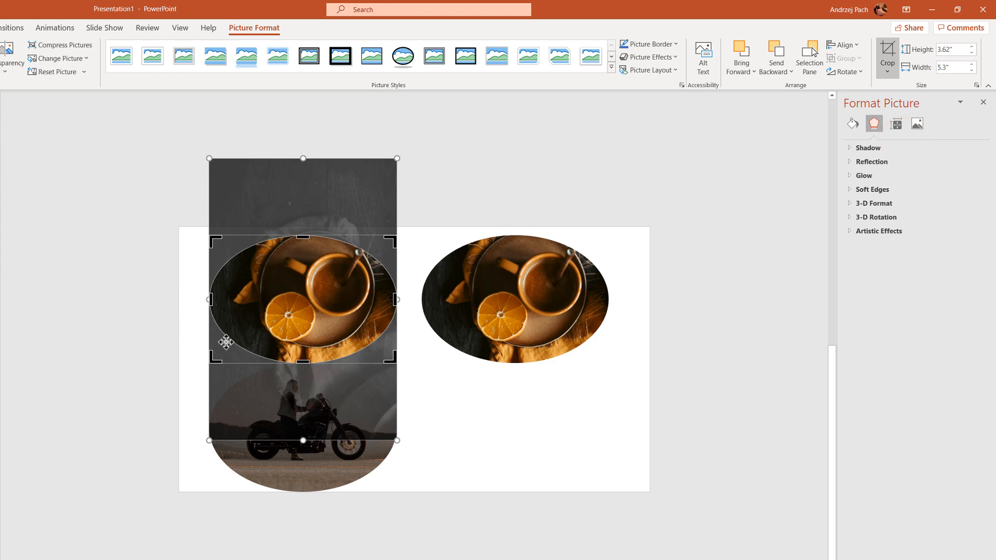
pyautogui.moveTo(321, 193)
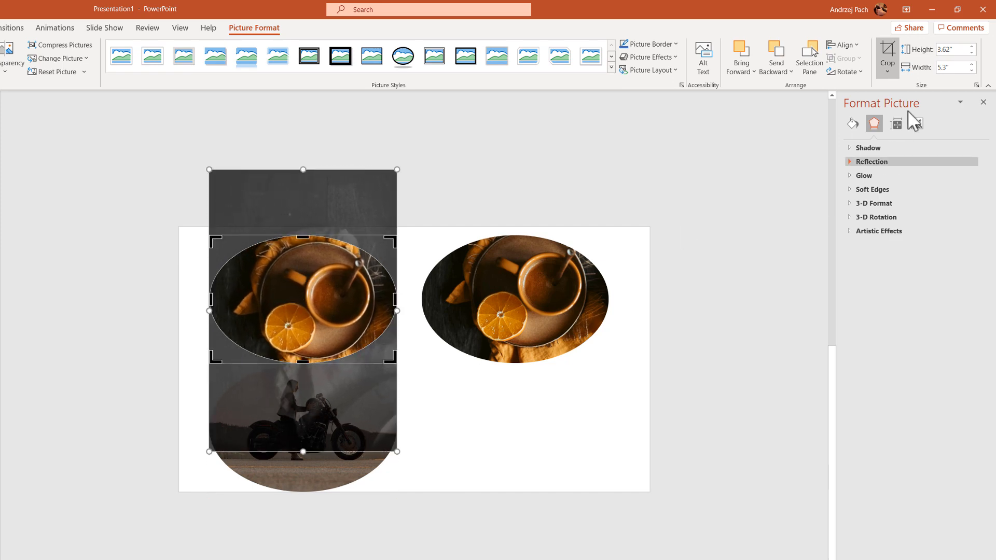
pyautogui.click(887, 57)
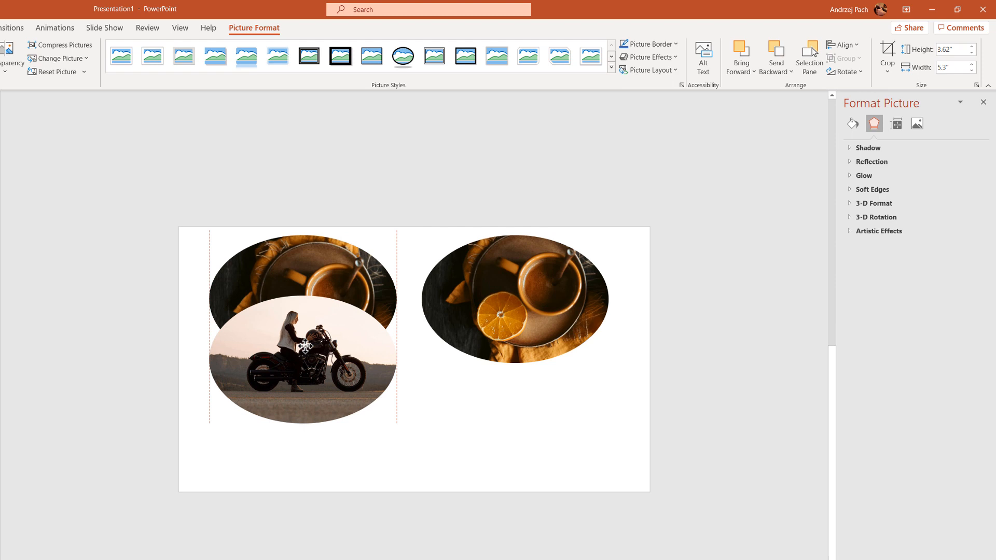
pyautogui.moveTo(302, 330); pyautogui.dragTo(299, 427)
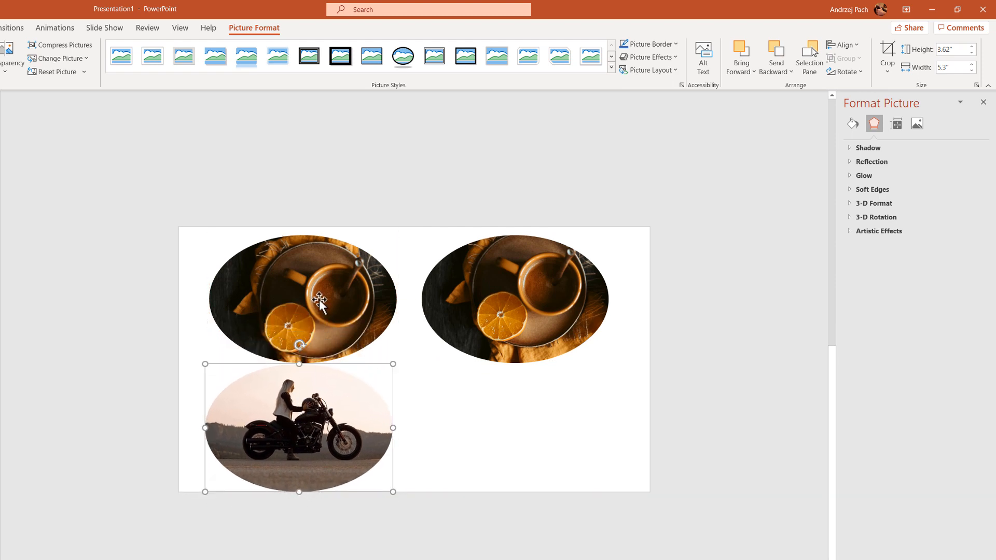
pyautogui.moveTo(251, 333)
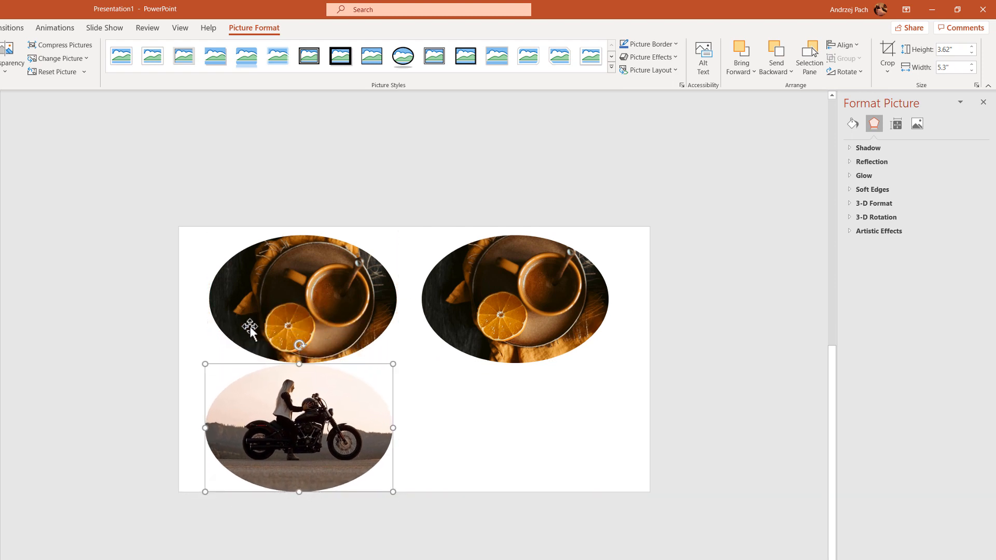